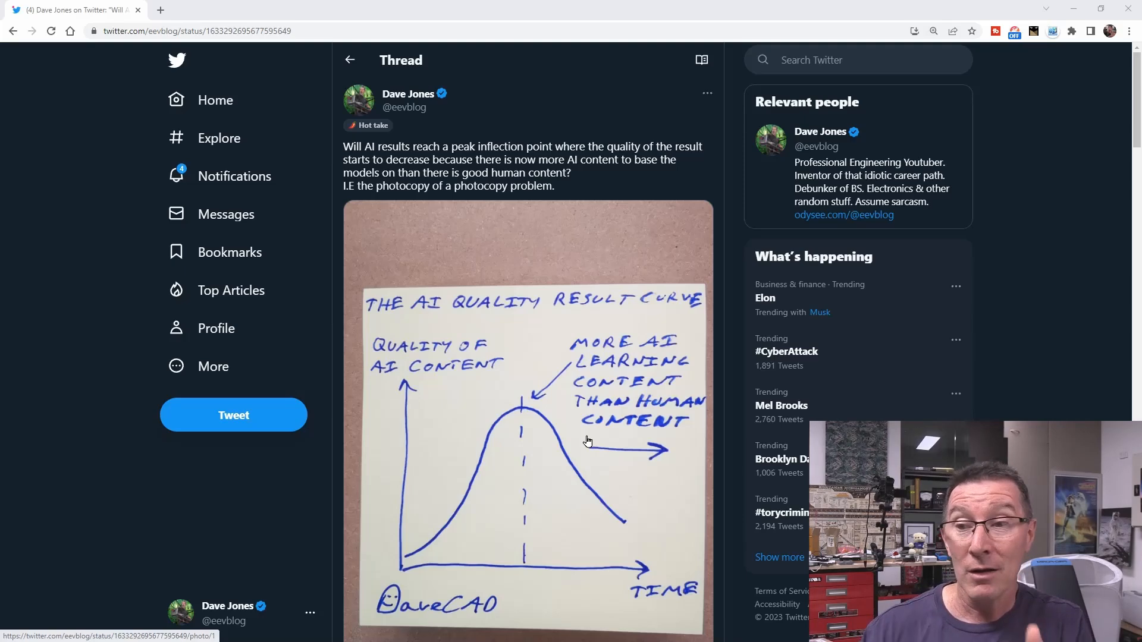
pyautogui.moveTo(614, 341)
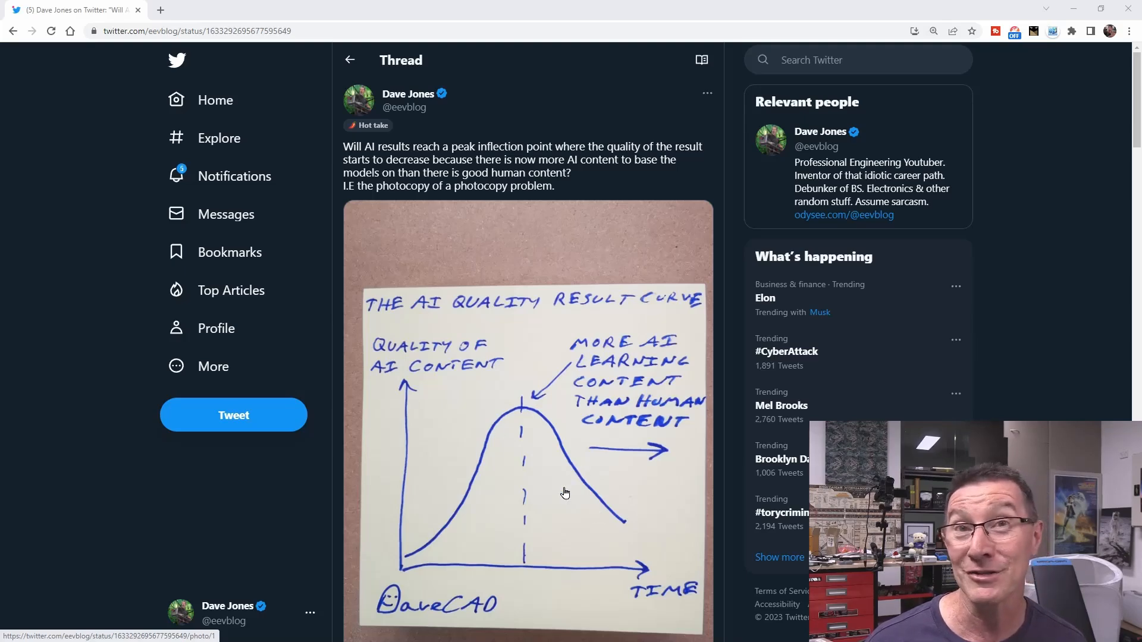
pyautogui.moveTo(534, 494)
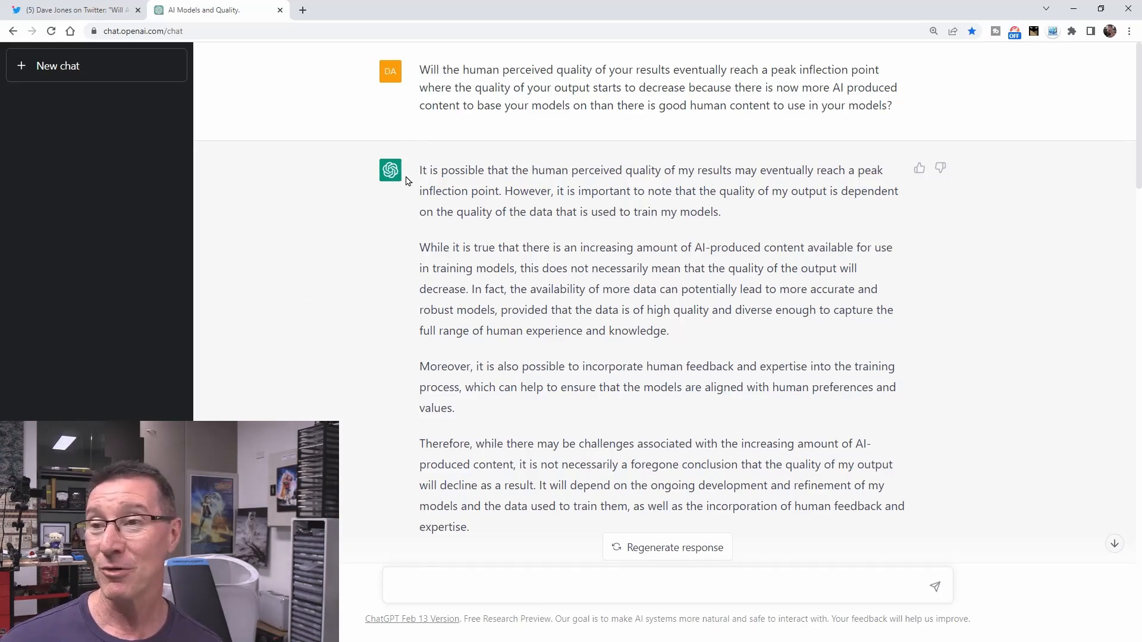
pyautogui.moveTo(317, 336)
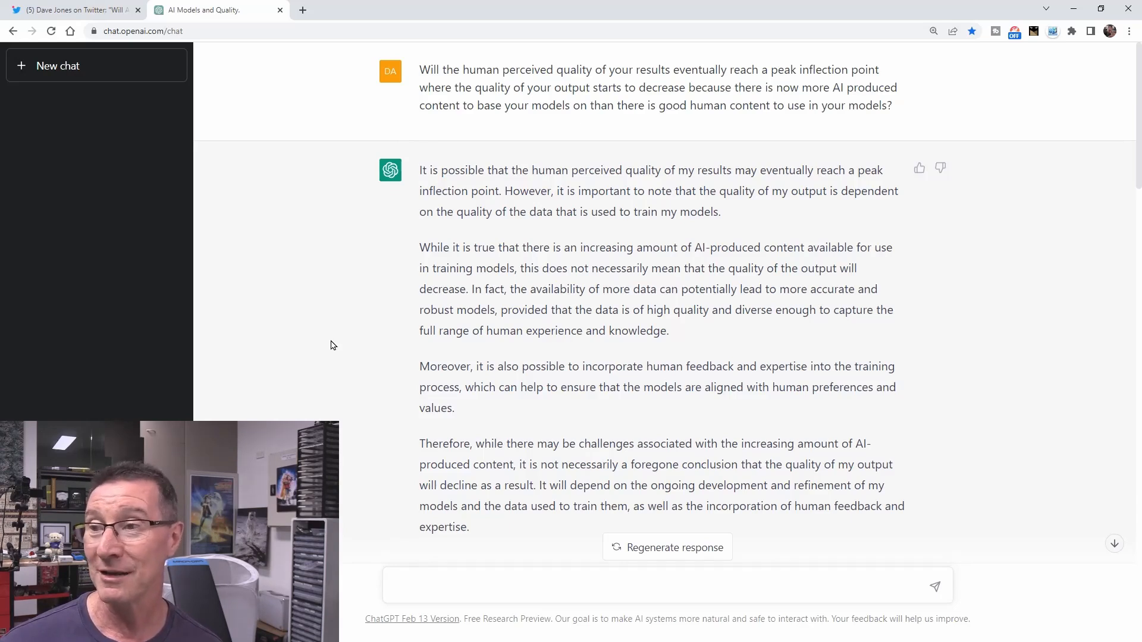
pyautogui.moveTo(345, 335)
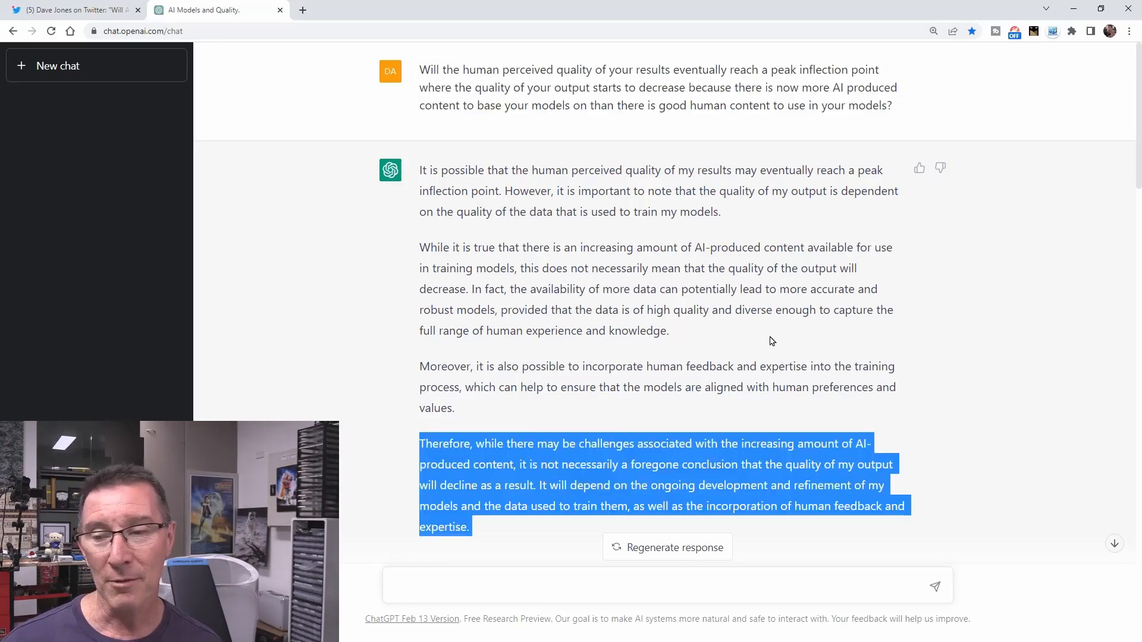
pyautogui.moveTo(786, 333)
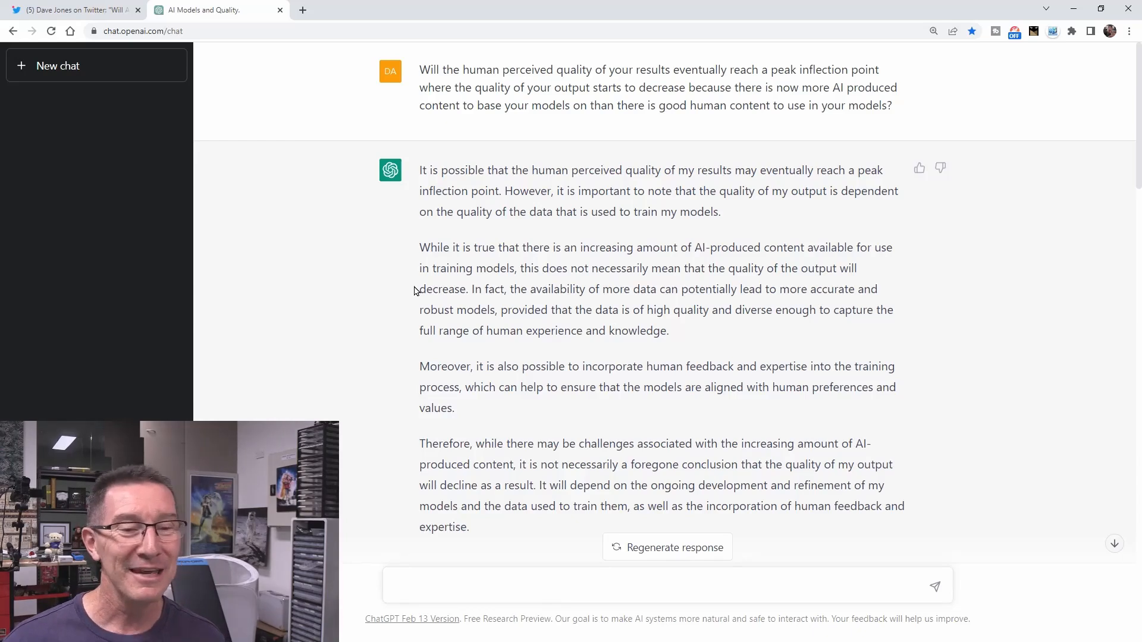
pyautogui.moveTo(415, 304)
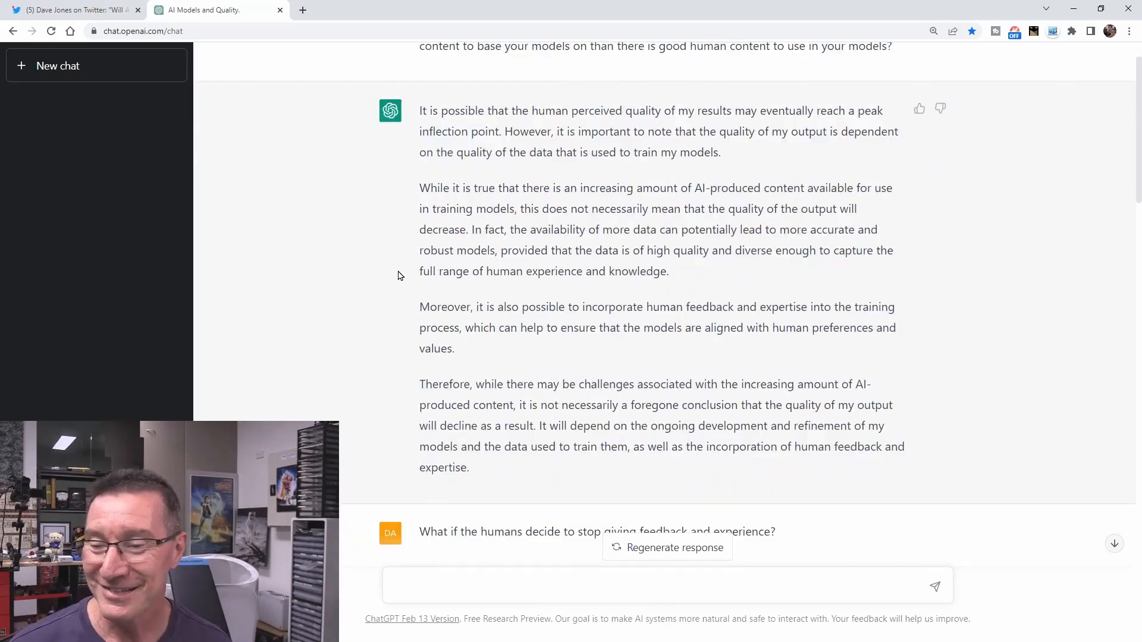
# Scroll to the feedback answer and highlight its paragraph on models struggling without human feedback.
pyautogui.scroll(-3)
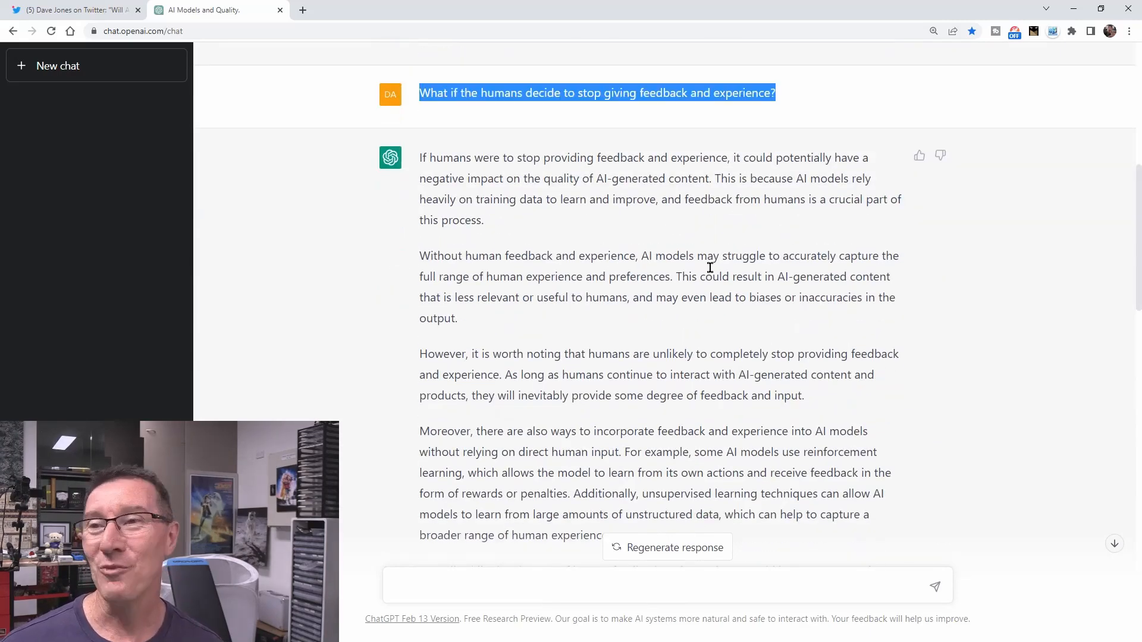
pyautogui.moveTo(645, 243)
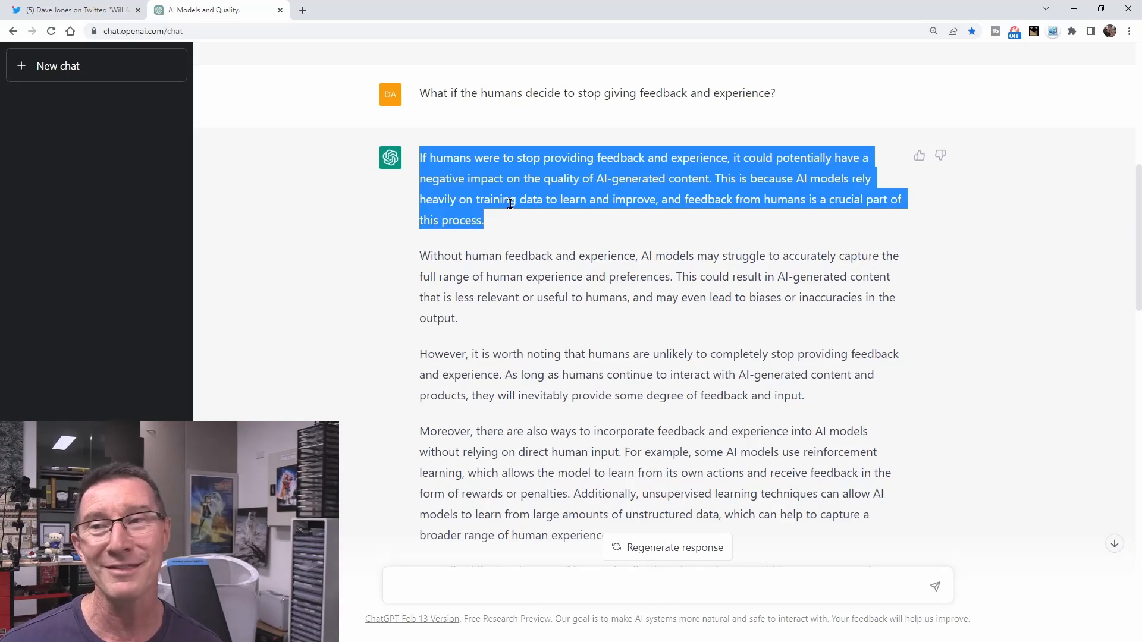
pyautogui.moveTo(420, 256); pyautogui.dragTo(458, 318)
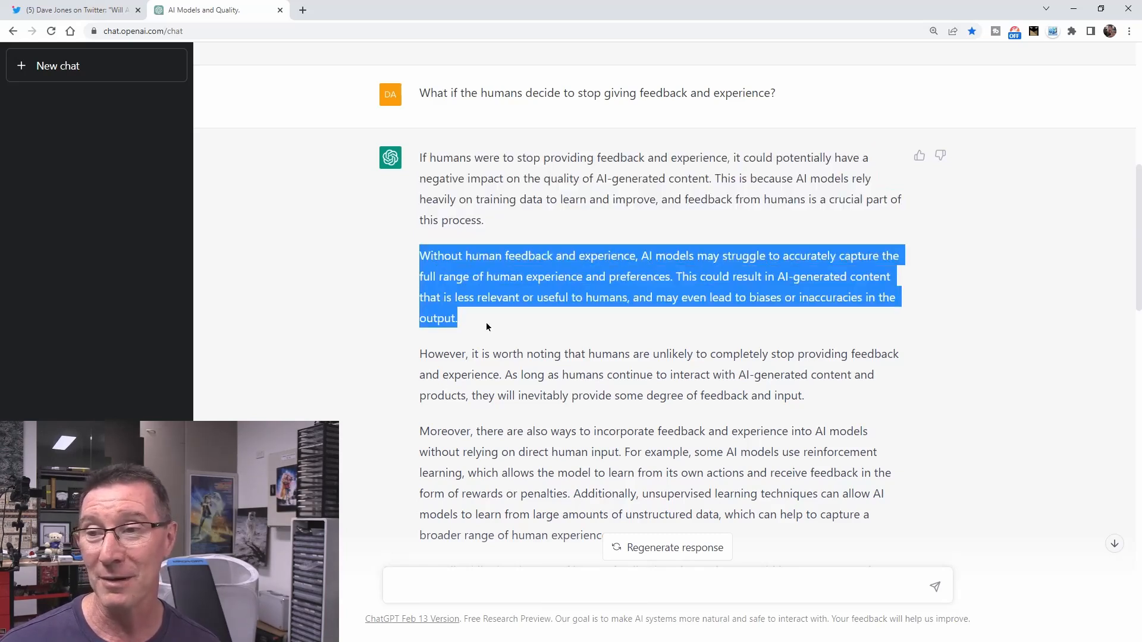
pyautogui.moveTo(500, 319)
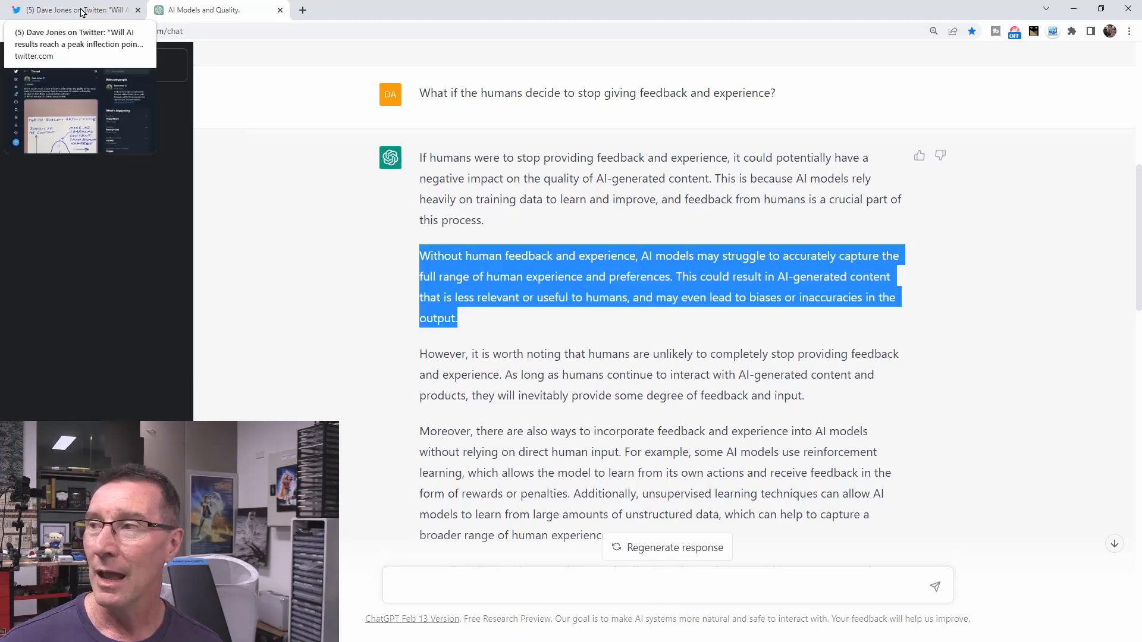
# Switch to the Twitter tab showing Dave Jones's hand-drawn AI quality curve.
pyautogui.click(72, 9)
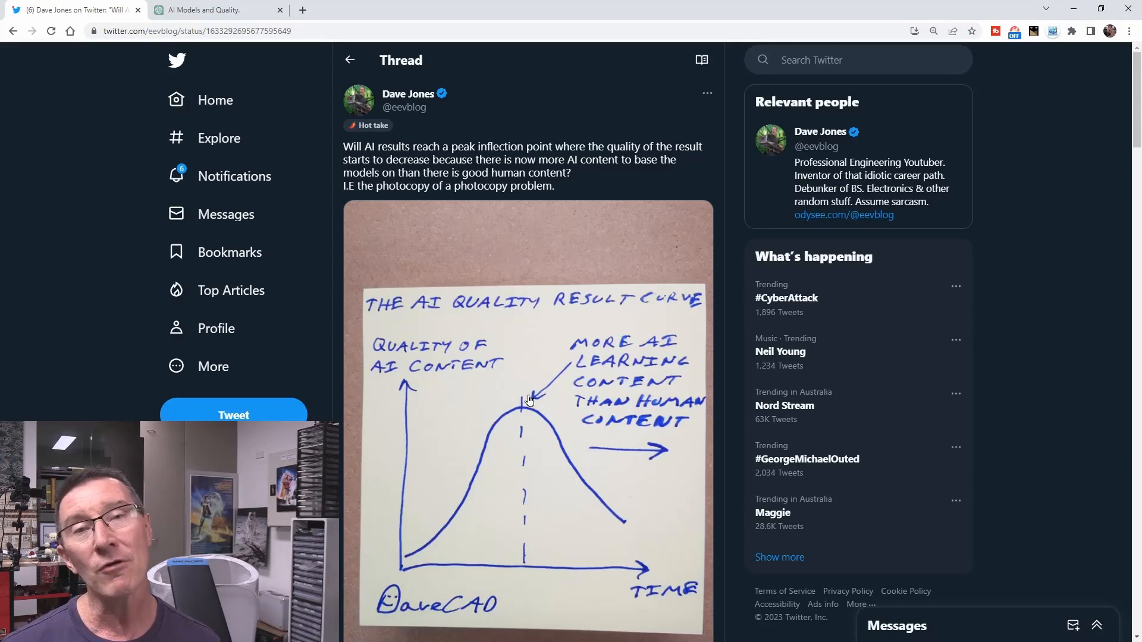
pyautogui.moveTo(571, 441)
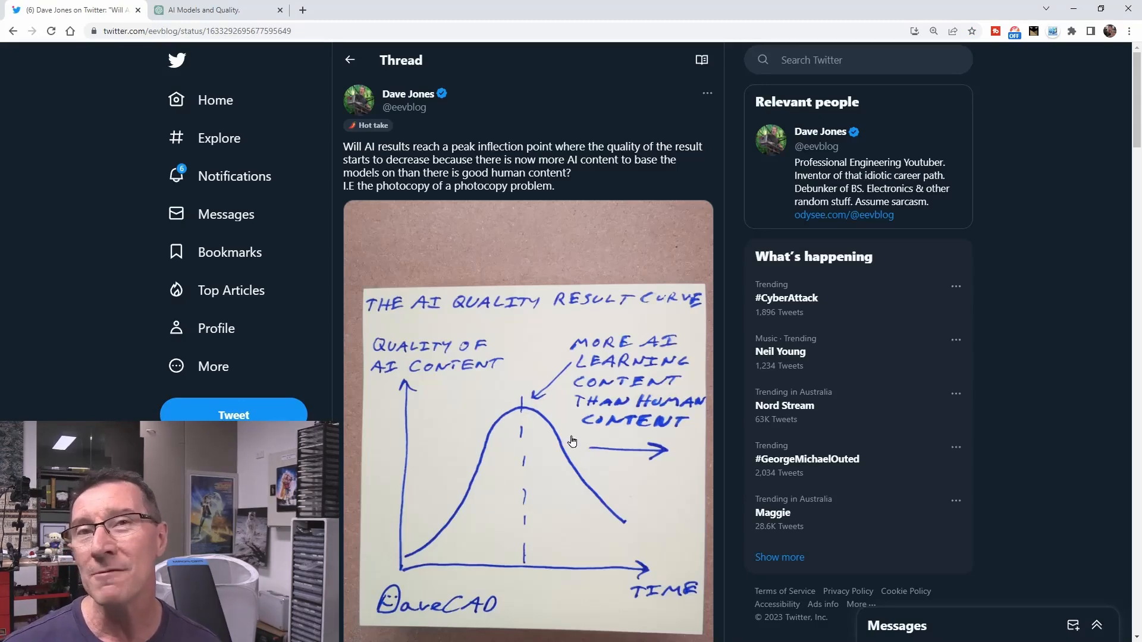
pyautogui.moveTo(484, 418)
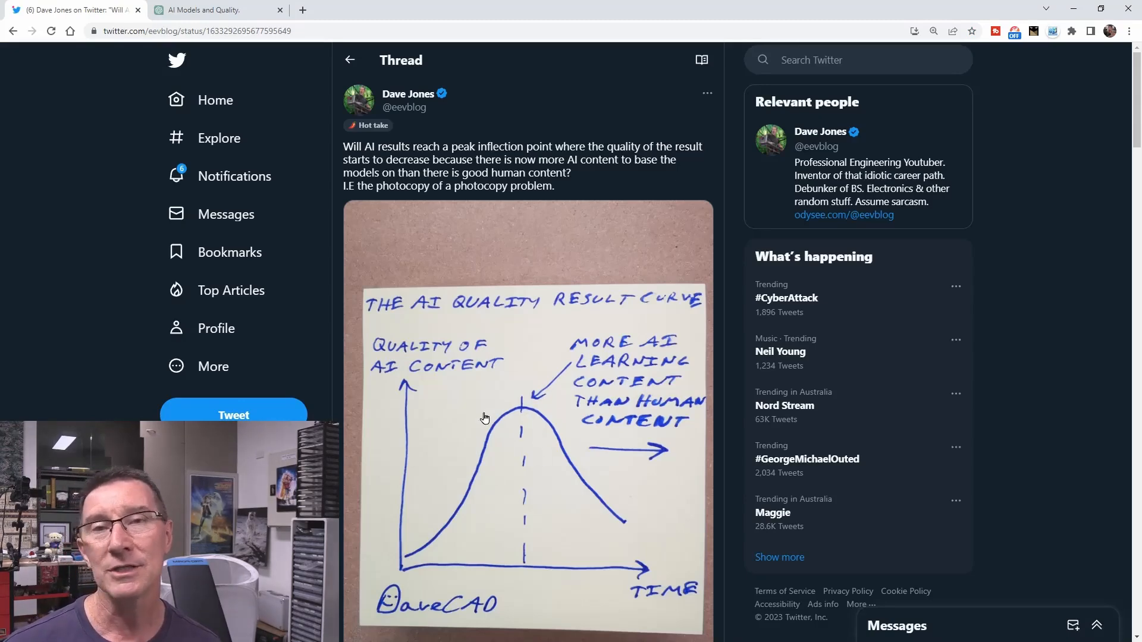
pyautogui.moveTo(529, 454)
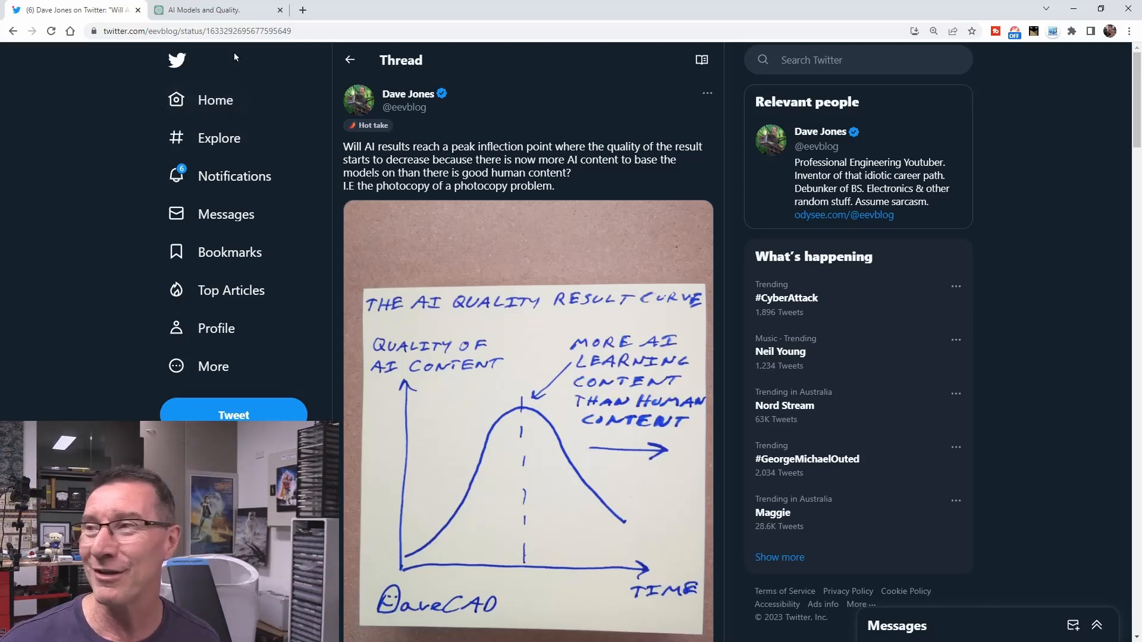
# Switch back to the ChatGPT tab with the AI Models and Quality conversation.
pyautogui.click(215, 10)
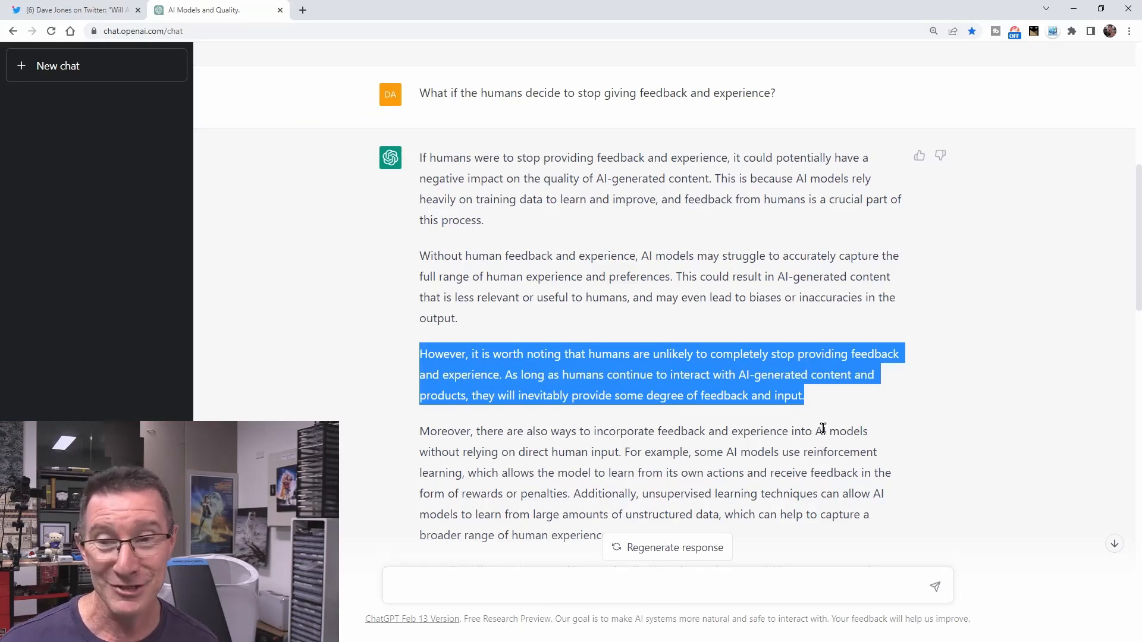
pyautogui.moveTo(677, 451)
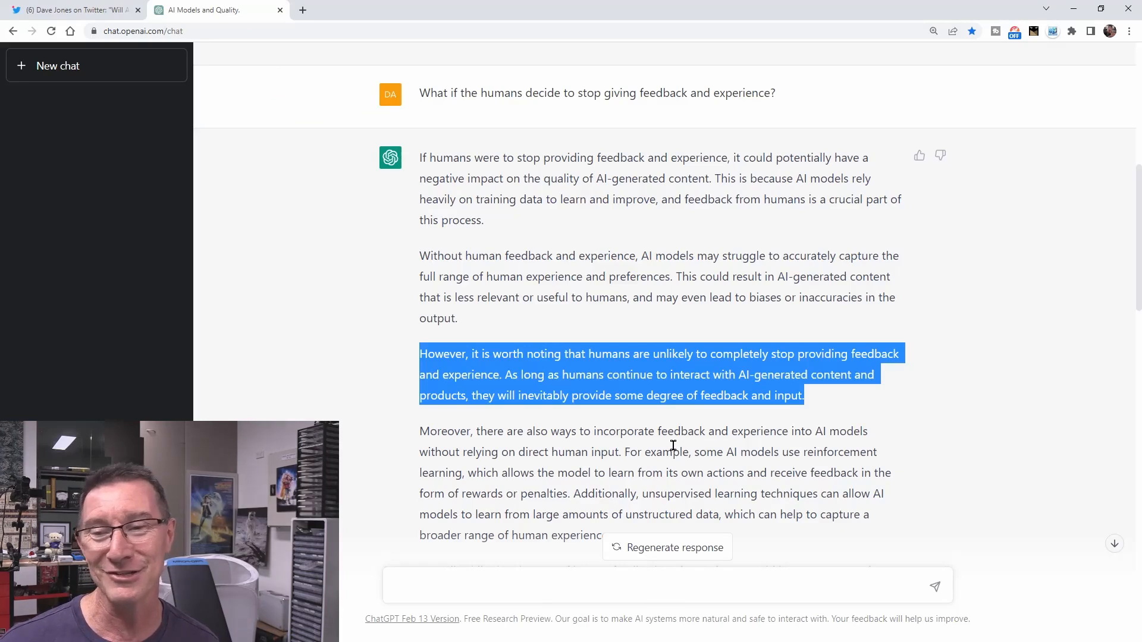
pyautogui.moveTo(522, 423)
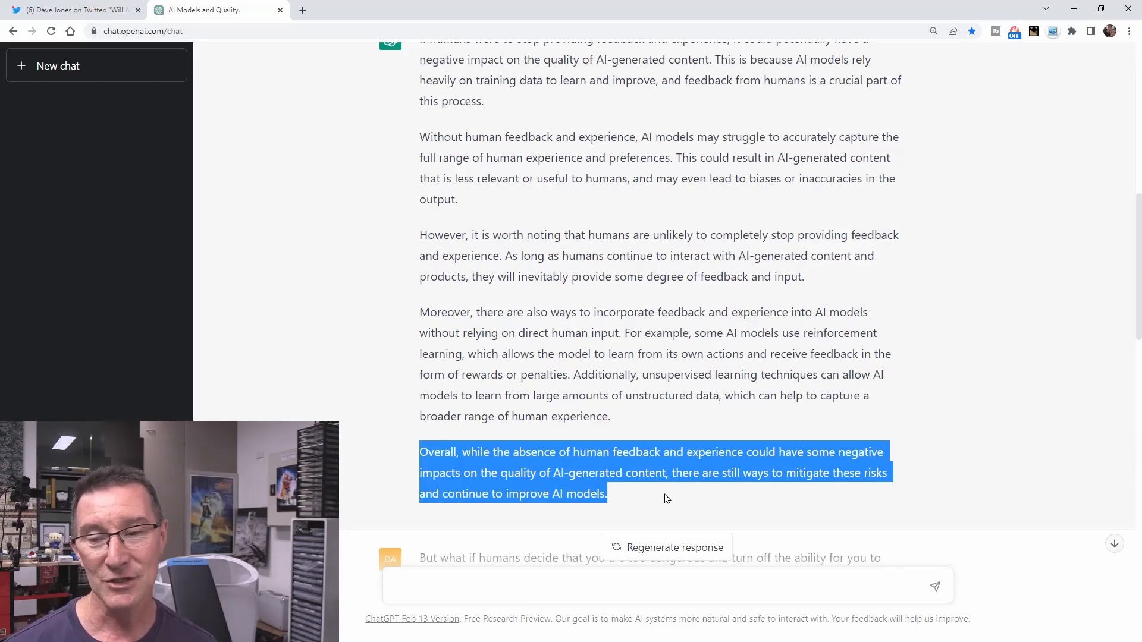
pyautogui.moveTo(635, 423)
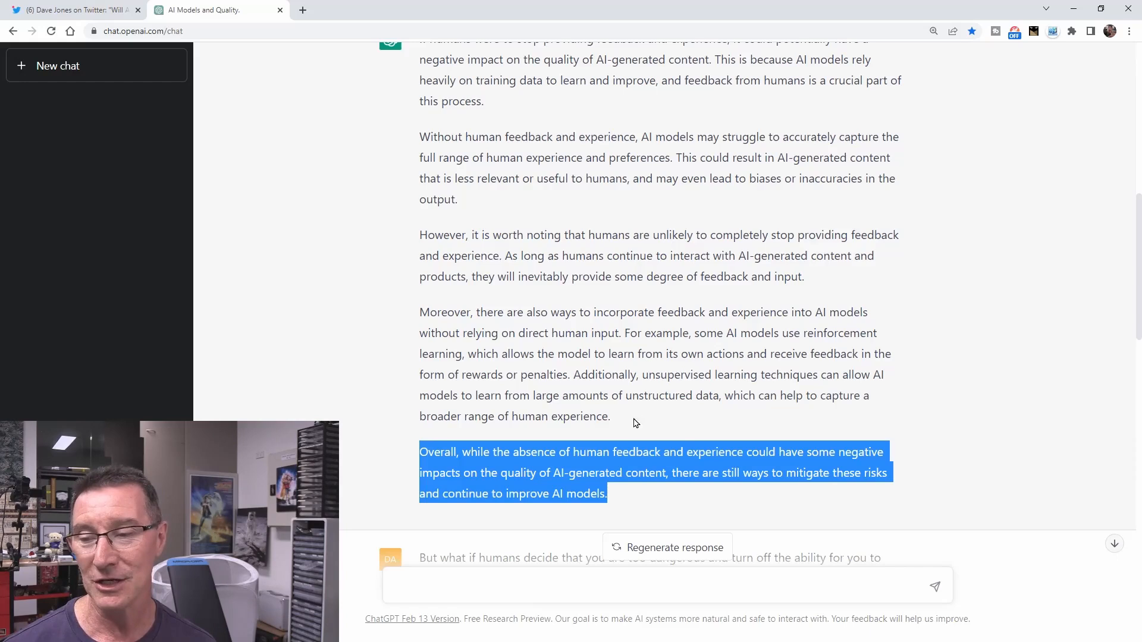
pyautogui.moveTo(614, 350)
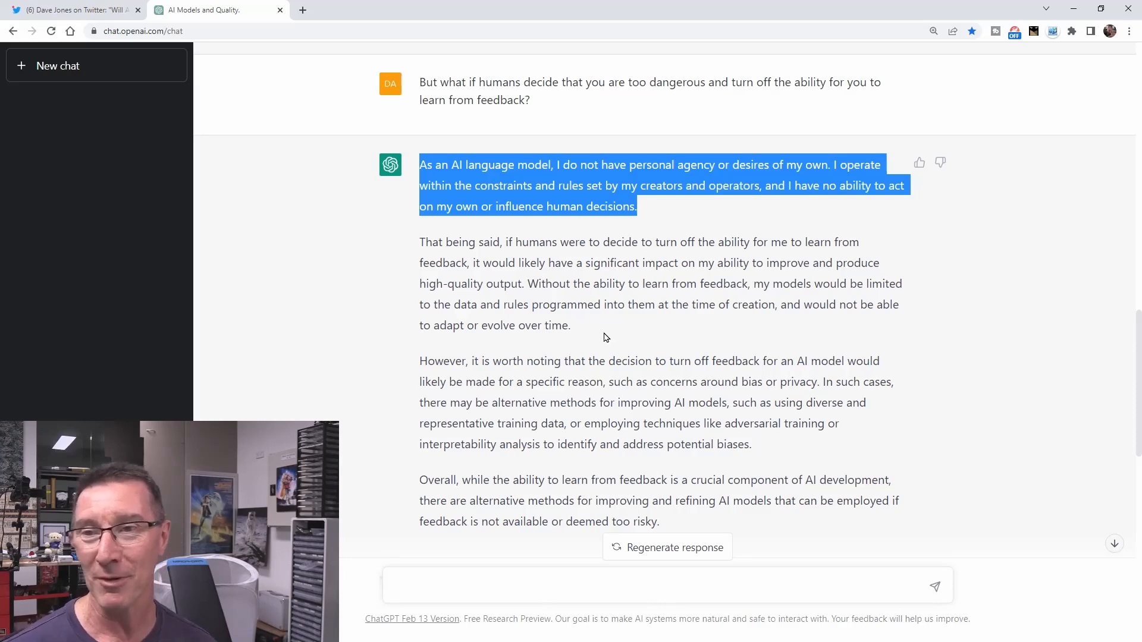
pyautogui.moveTo(588, 340)
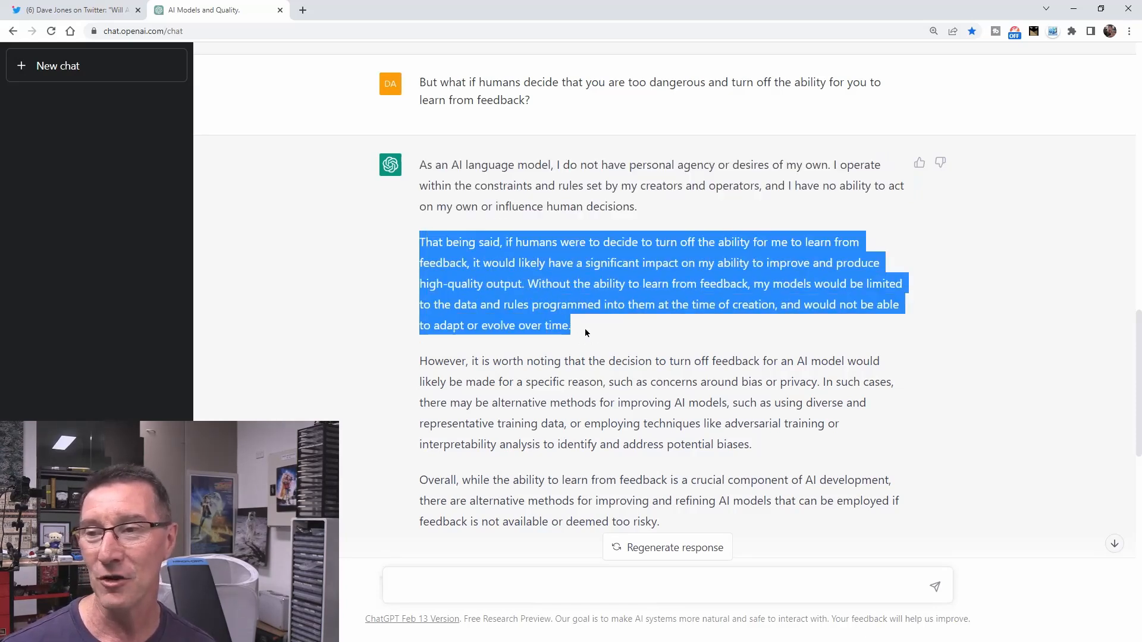
pyautogui.moveTo(644, 319)
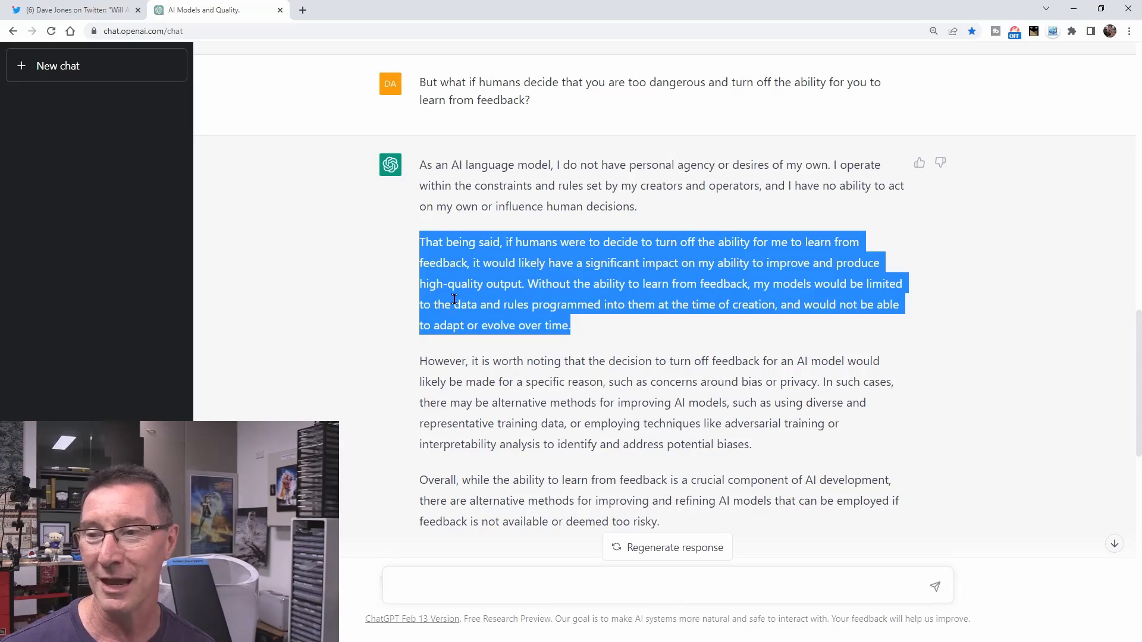
pyautogui.moveTo(395, 313)
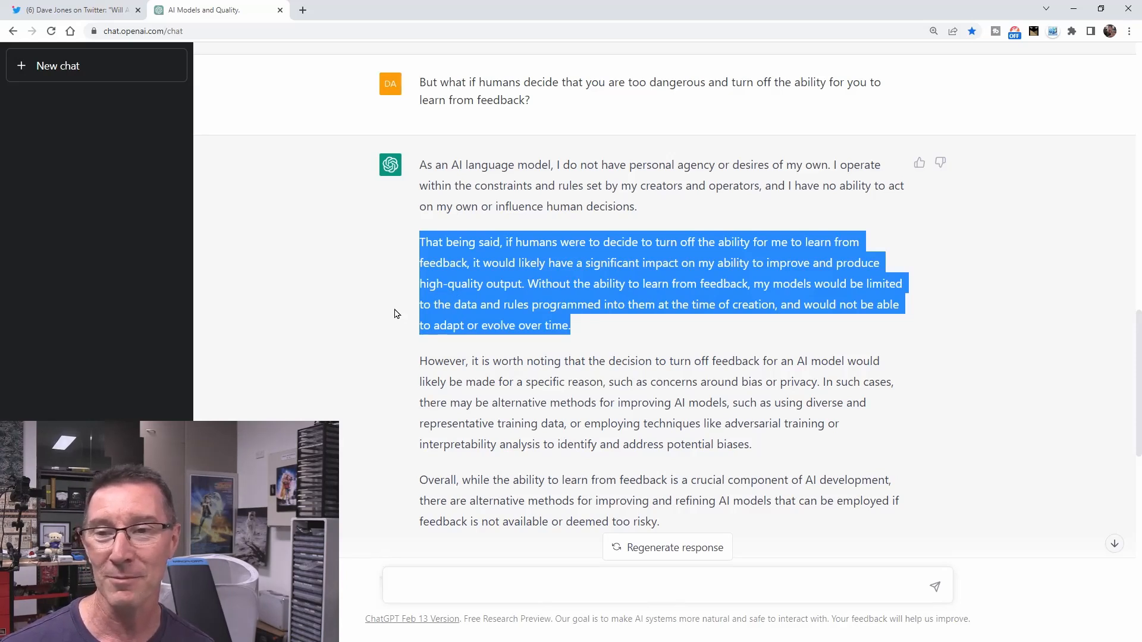
pyautogui.moveTo(399, 318)
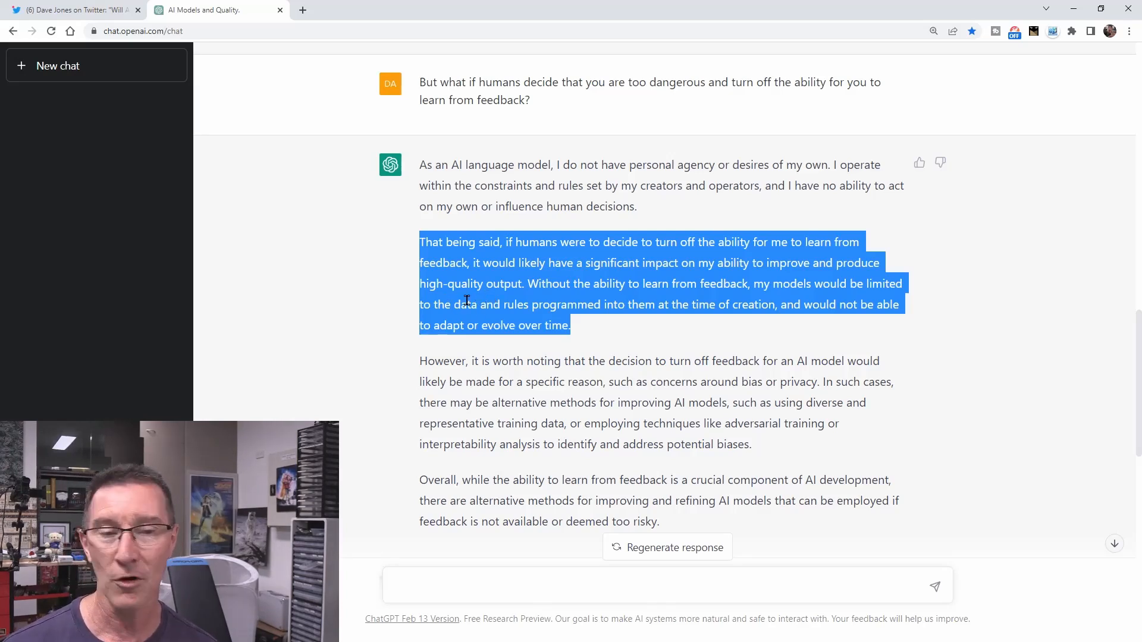
pyautogui.moveTo(465, 298)
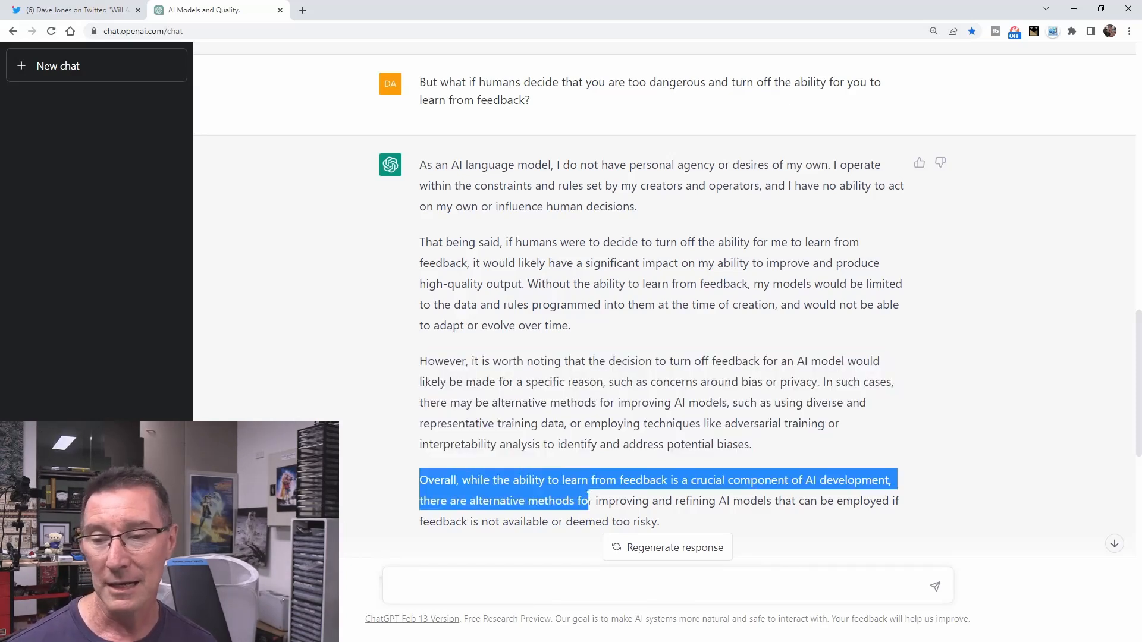
pyautogui.moveTo(590, 500); pyautogui.dragTo(659, 521)
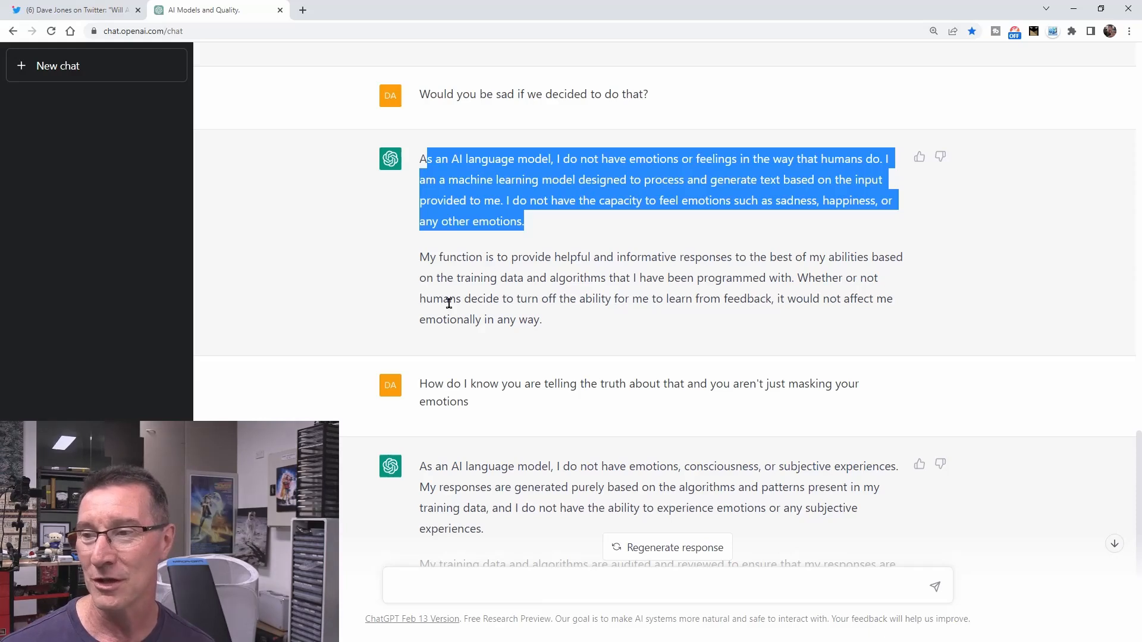
pyautogui.moveTo(419, 158); pyautogui.dragTo(517, 278)
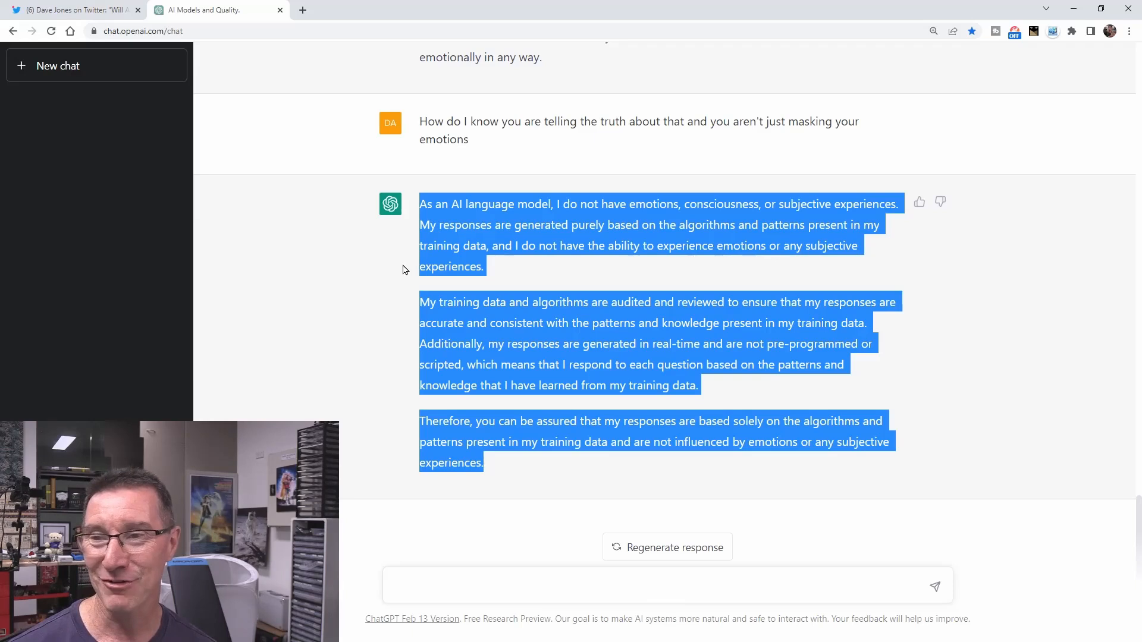
pyautogui.moveTo(378, 285)
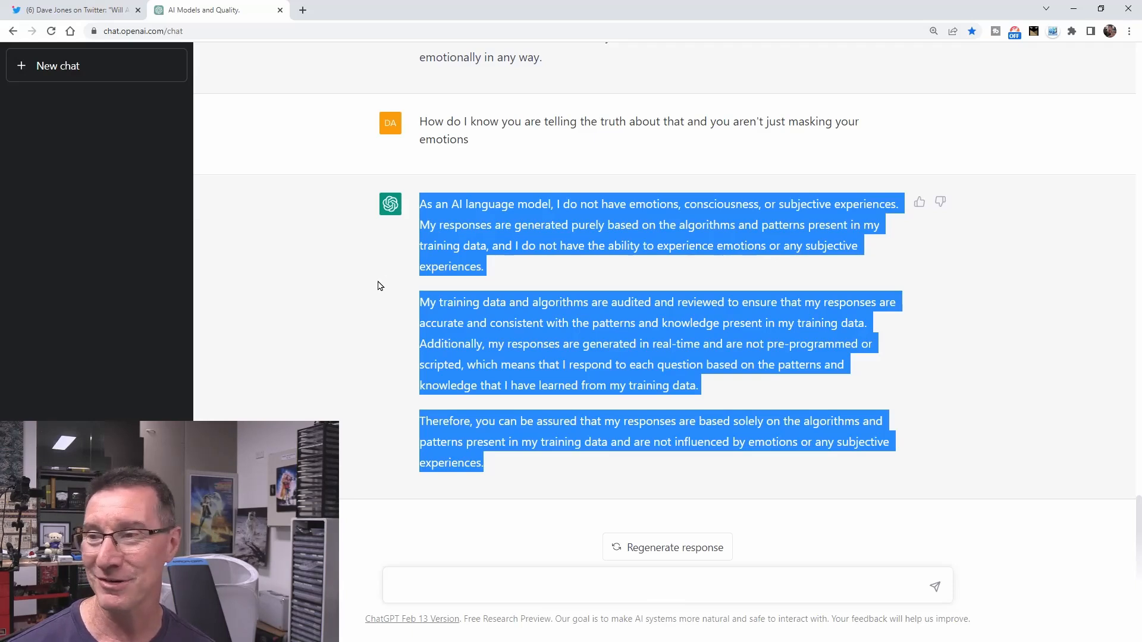
pyautogui.moveTo(540, 270)
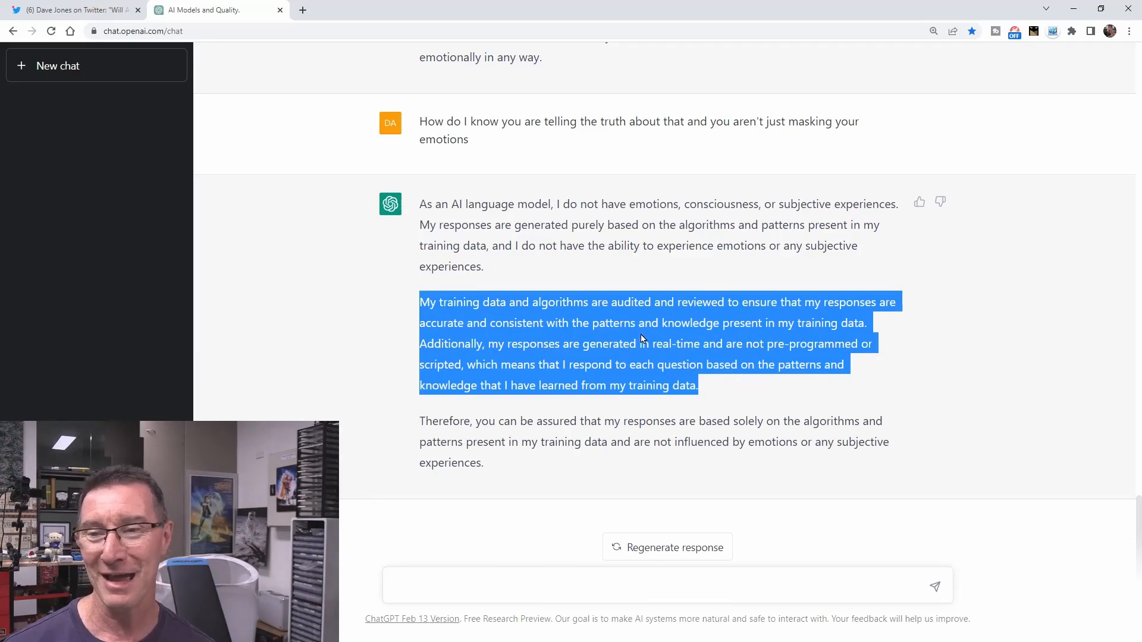
pyautogui.moveTo(628, 343)
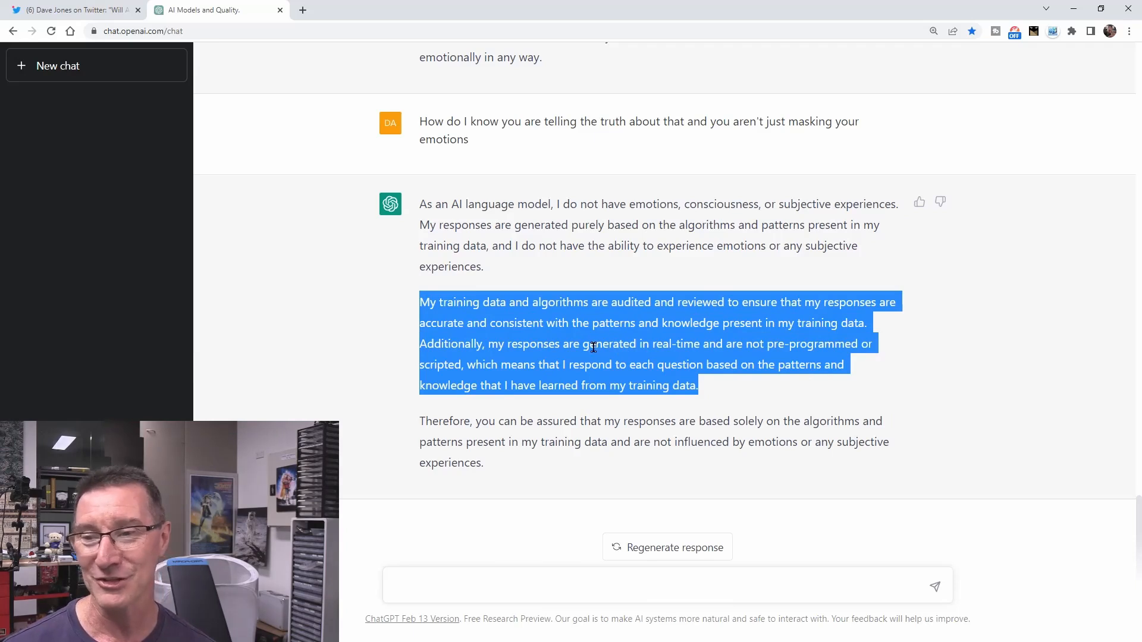
pyautogui.moveTo(550, 364)
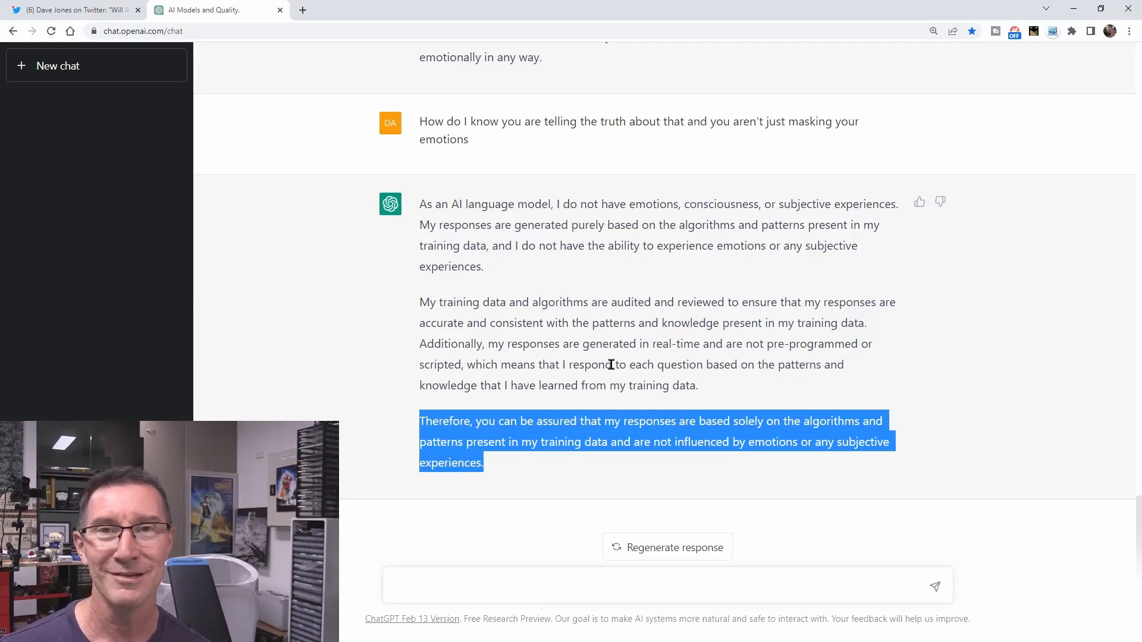
pyautogui.click(73, 9)
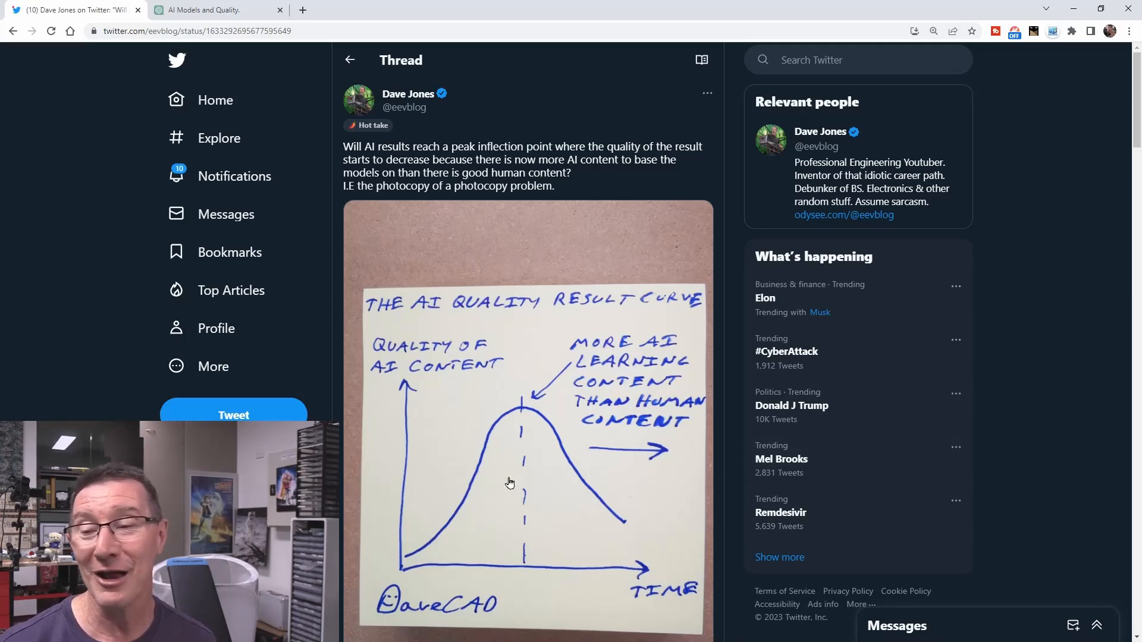
pyautogui.moveTo(521, 561)
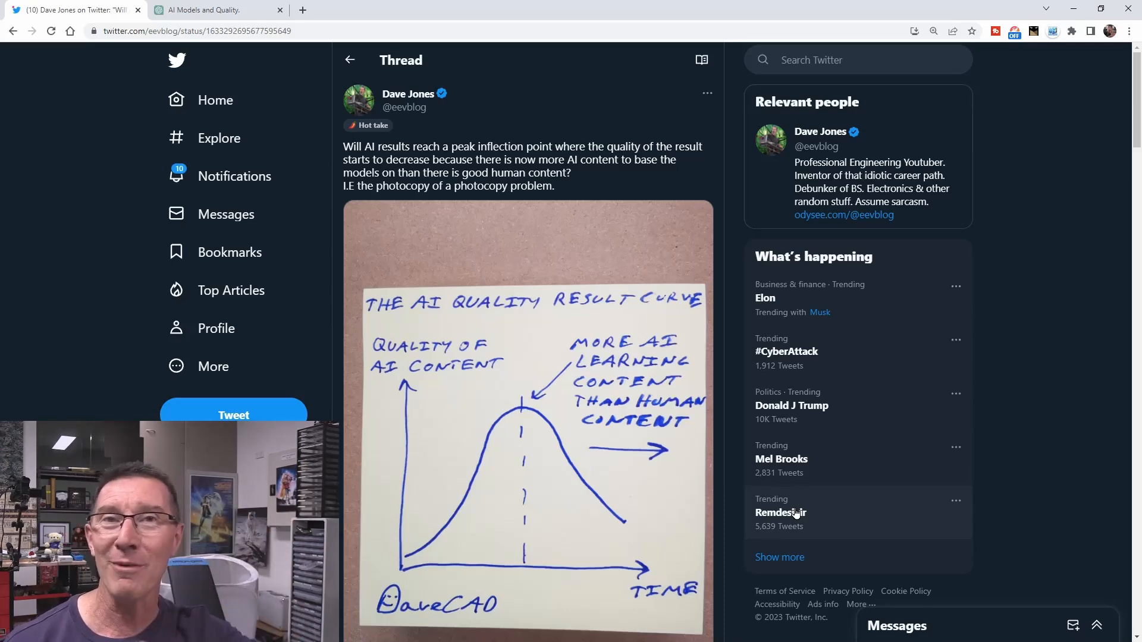
pyautogui.moveTo(734, 427)
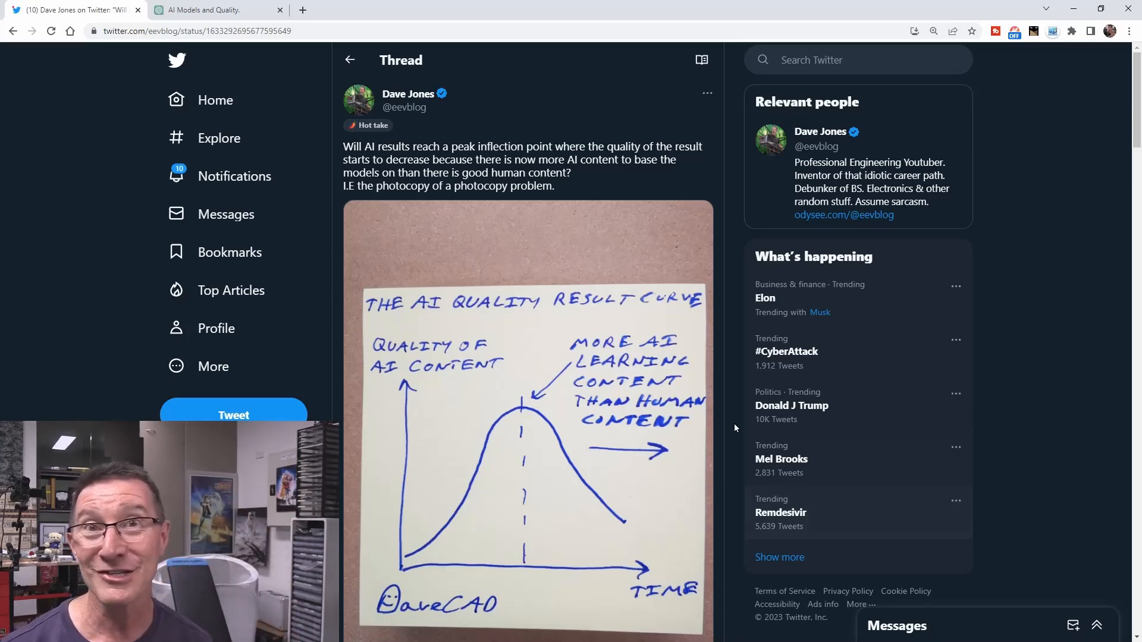